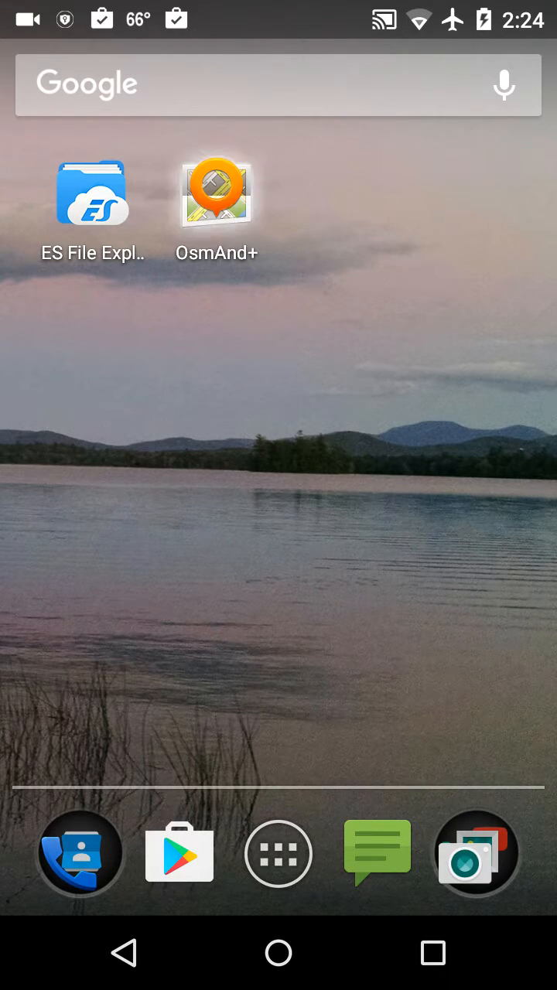
Launch OsmAnd+ from the home screen and start its first-run setup.
left_click(216, 192)
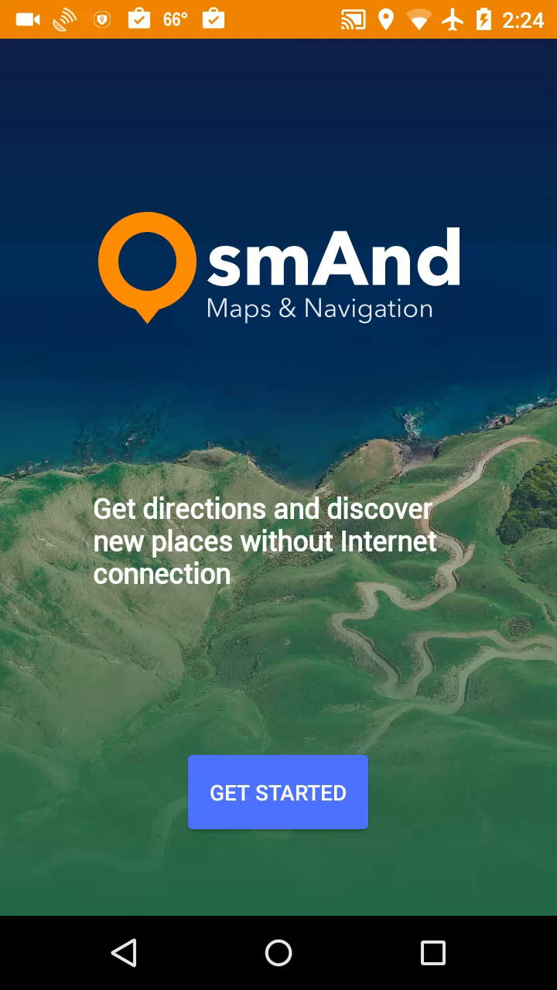
left_click(279, 792)
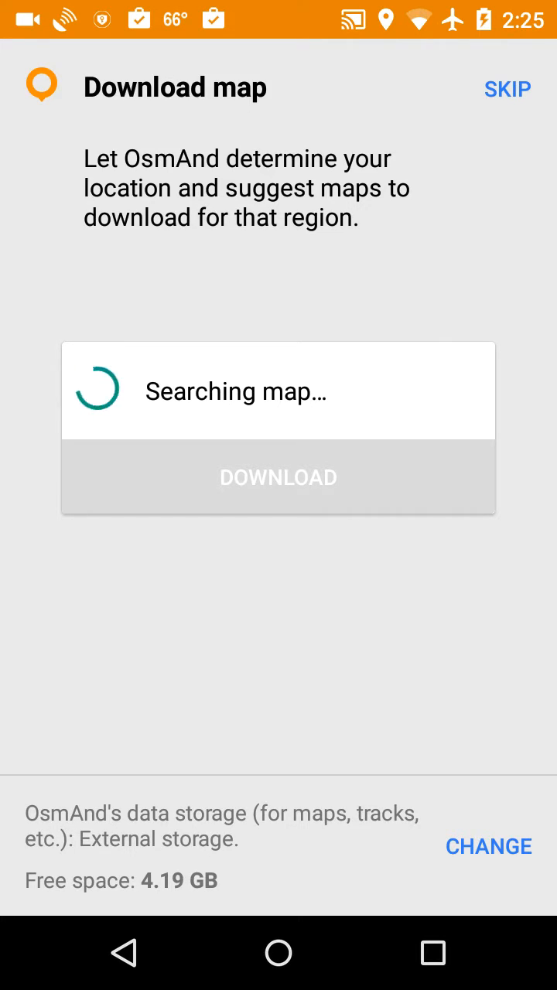
Skip the suggested New Hampshire map download and land on the blank main map.
left_click(508, 89)
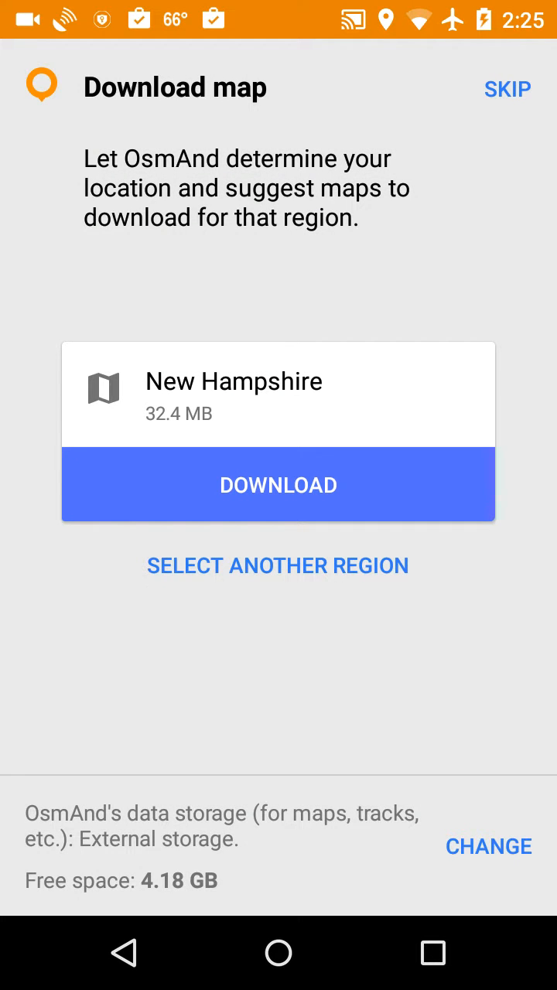
left_click(508, 88)
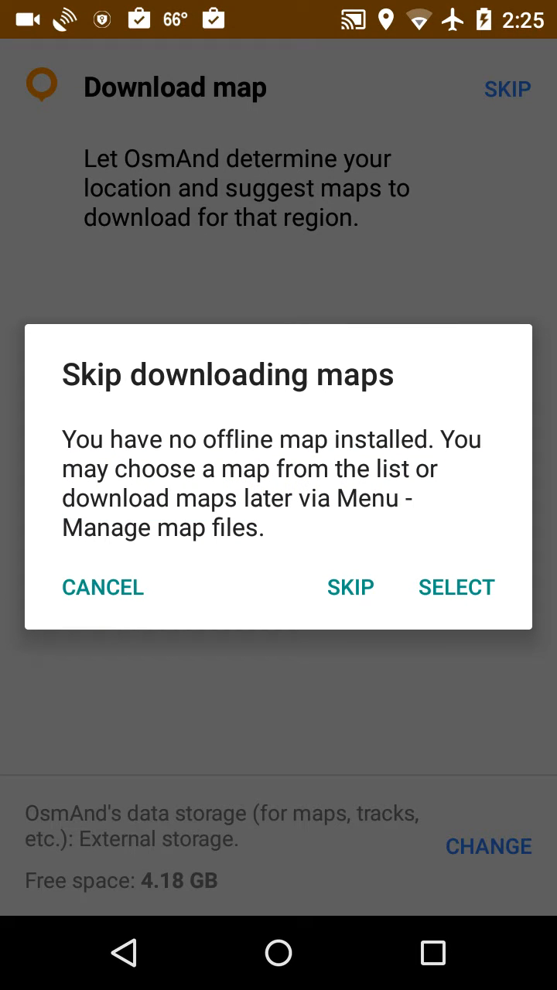
left_click(349, 588)
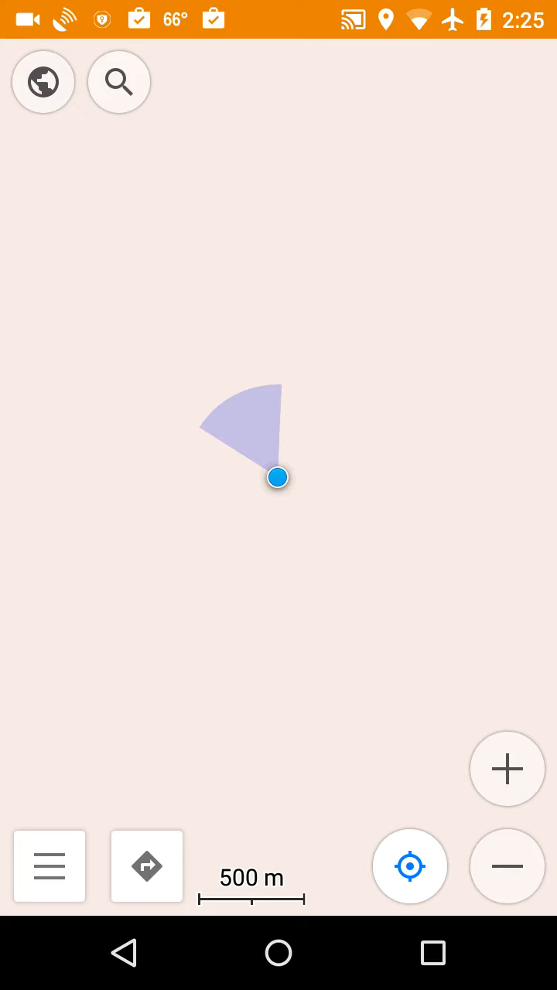
Show the Plugins list from the main menu.
left_click(47, 866)
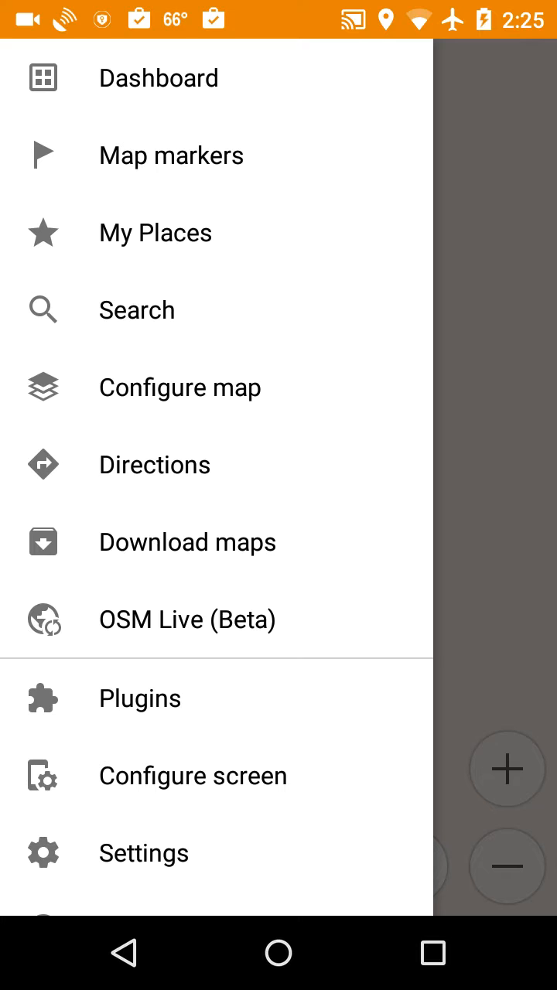
left_click(139, 697)
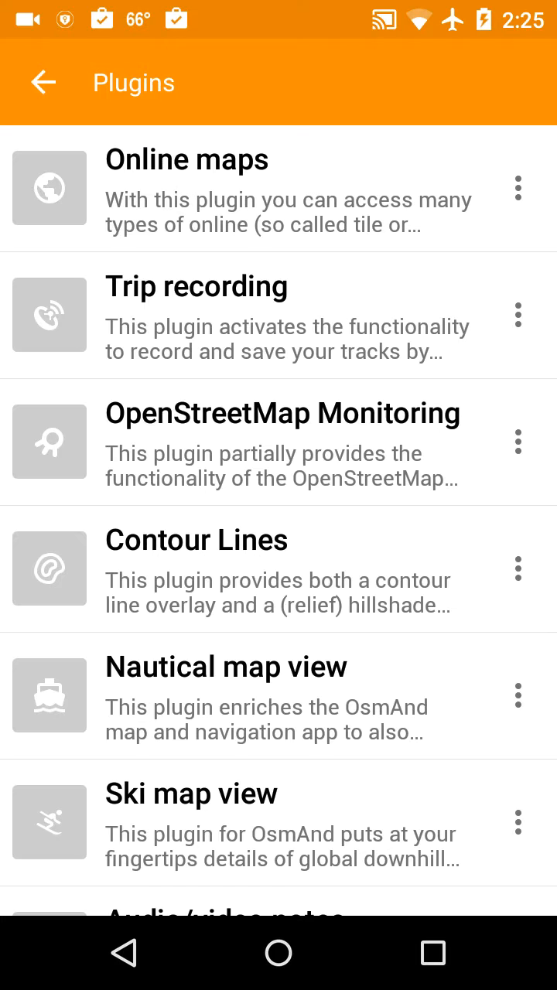
Enable the Online maps and Audio/video notes plugins.
left_click(48, 189)
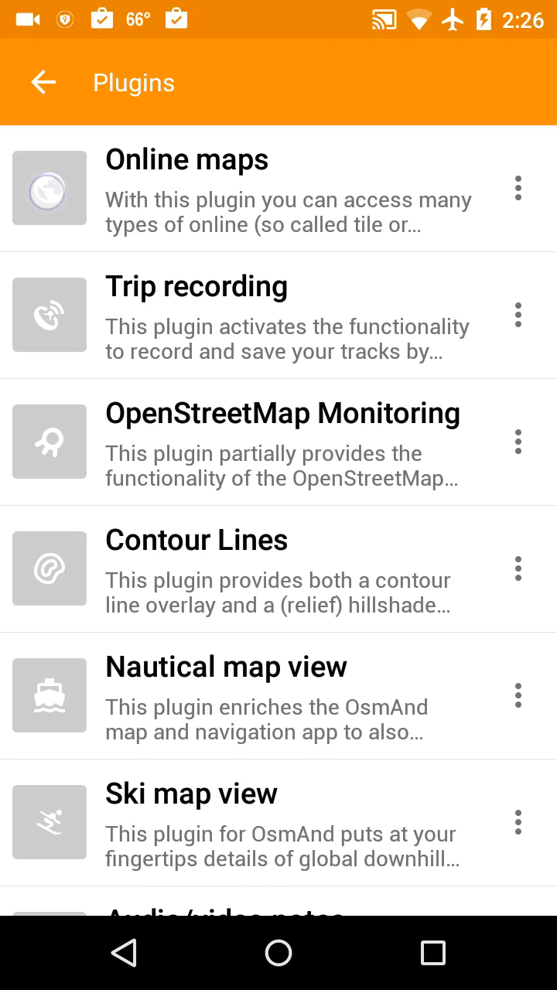
left_click(48, 188)
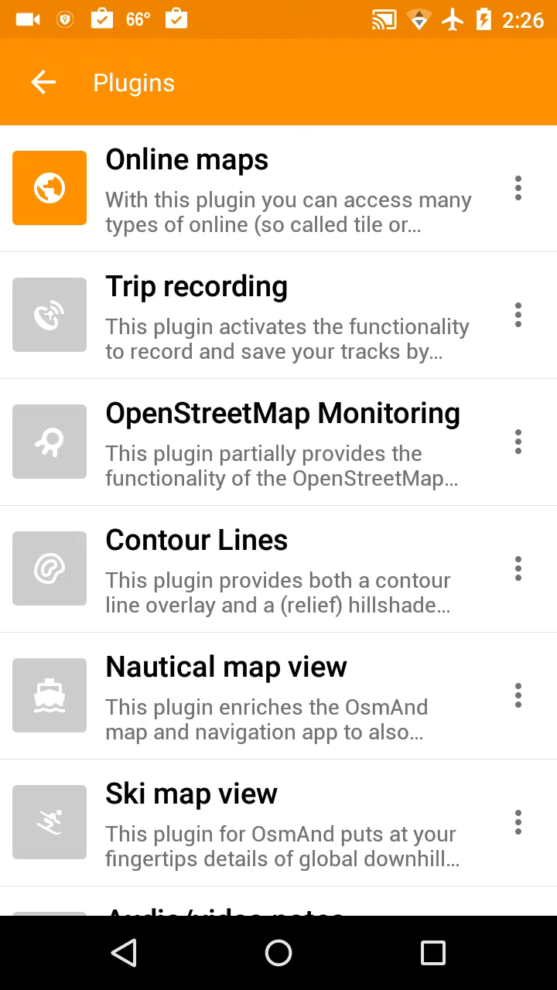
left_click(48, 314)
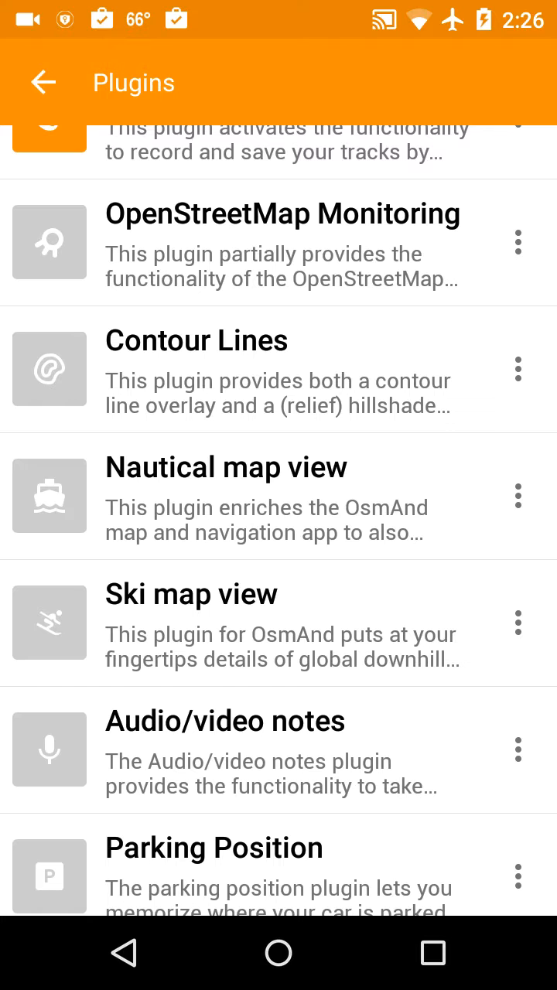
scroll("down", 3)
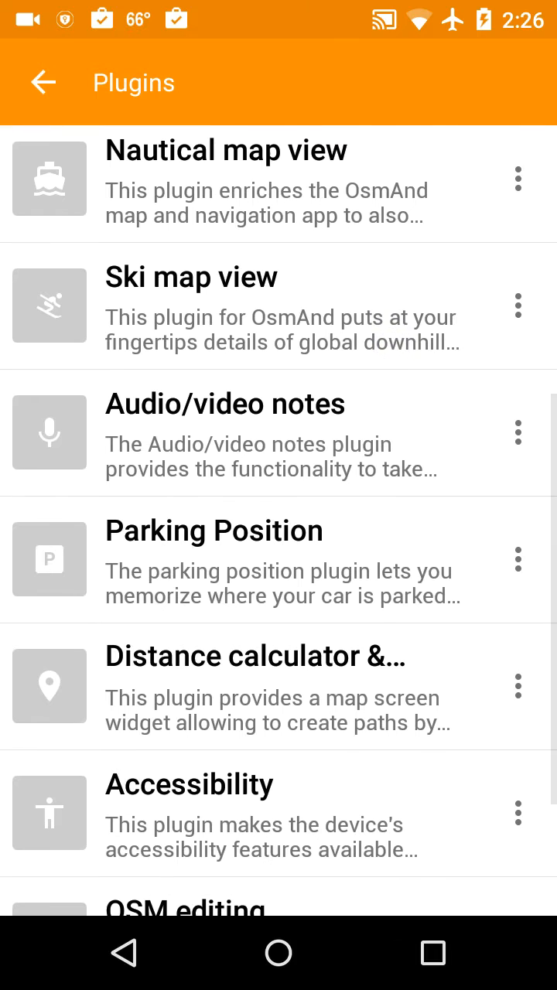
left_click(48, 433)
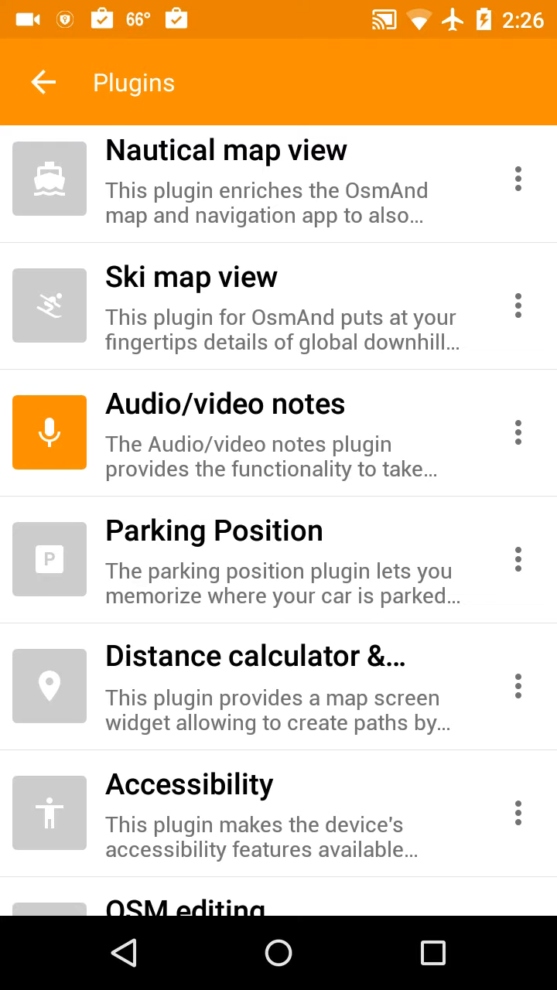
Enable the OsmAnd development plugin and return to the main map.
scroll("down", 3)
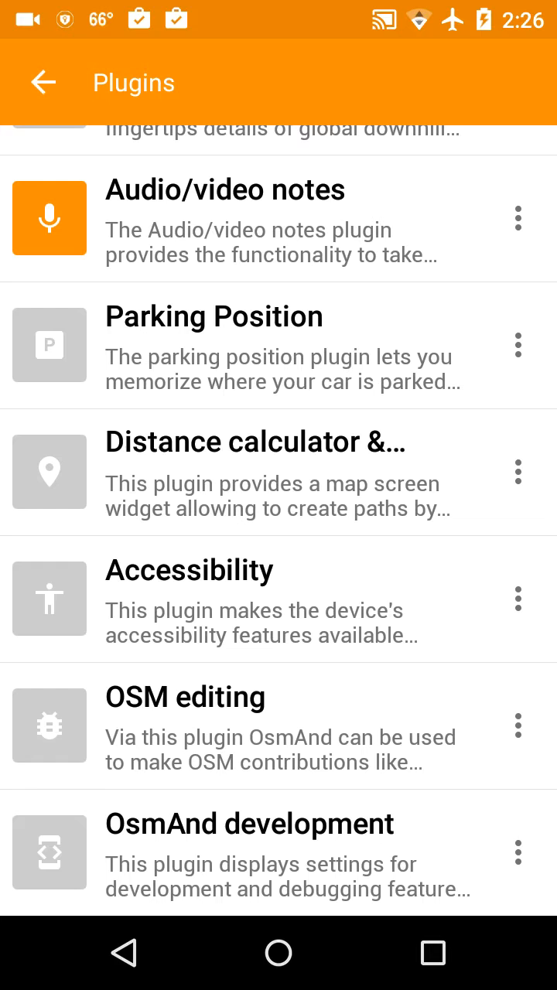
left_click(48, 852)
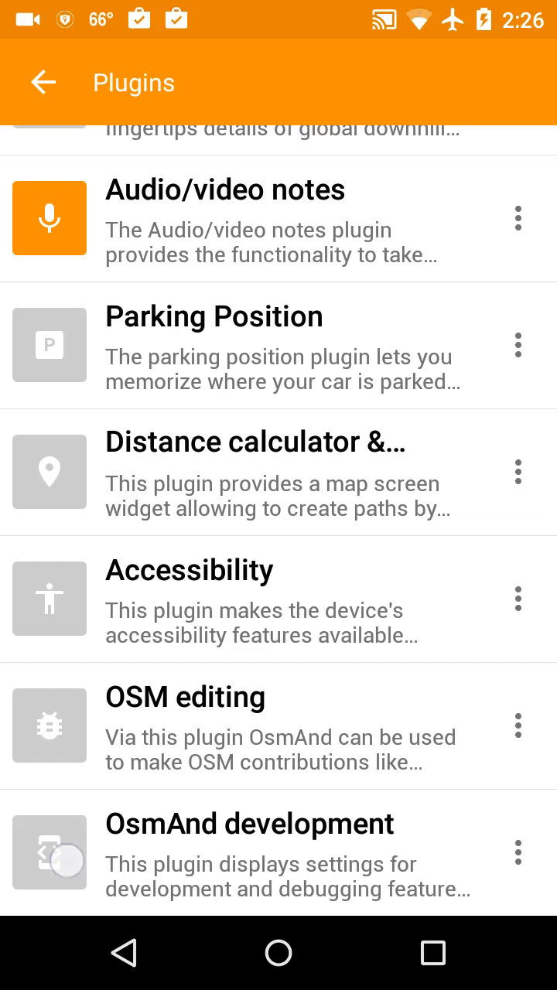
left_click(48, 850)
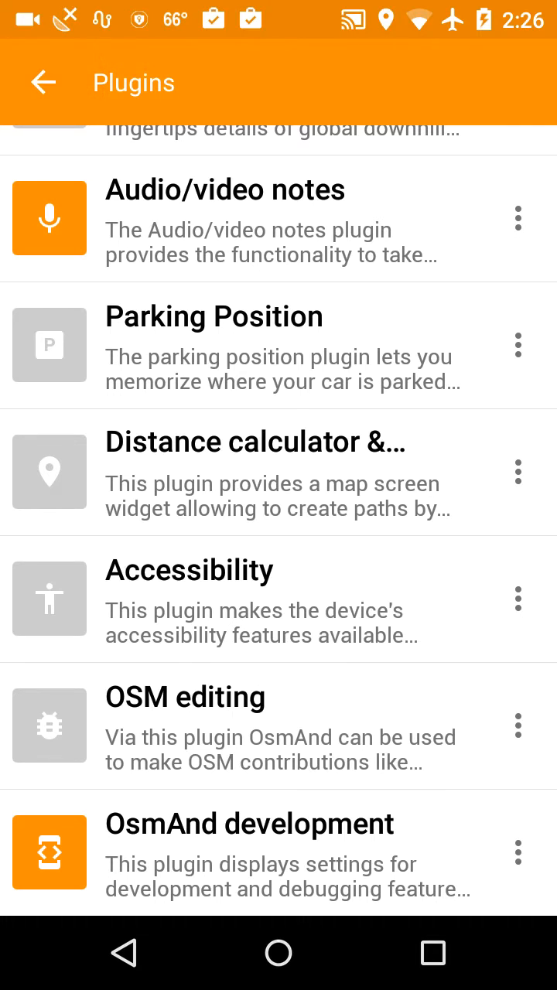
left_click(43, 82)
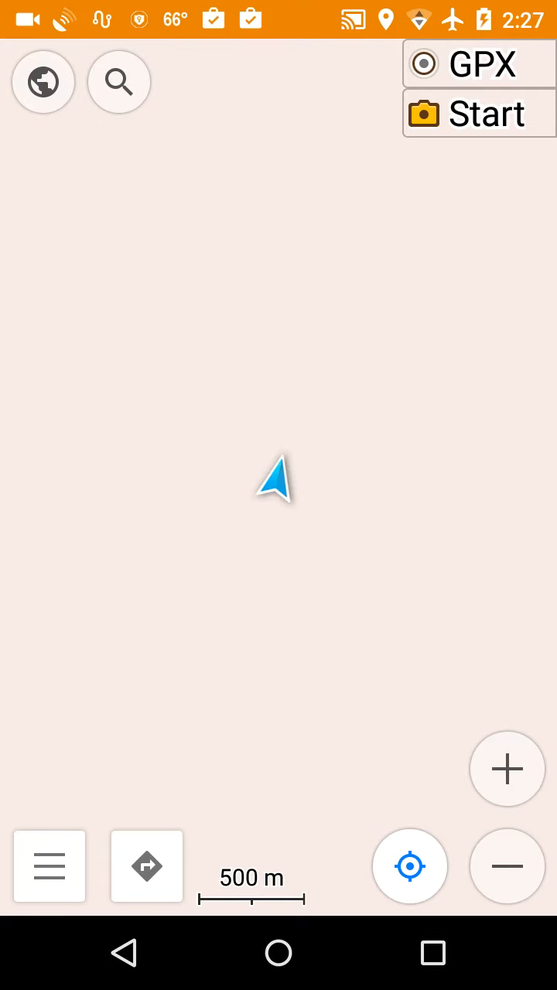
Go to Download maps and drill into the North America regions.
left_click(48, 866)
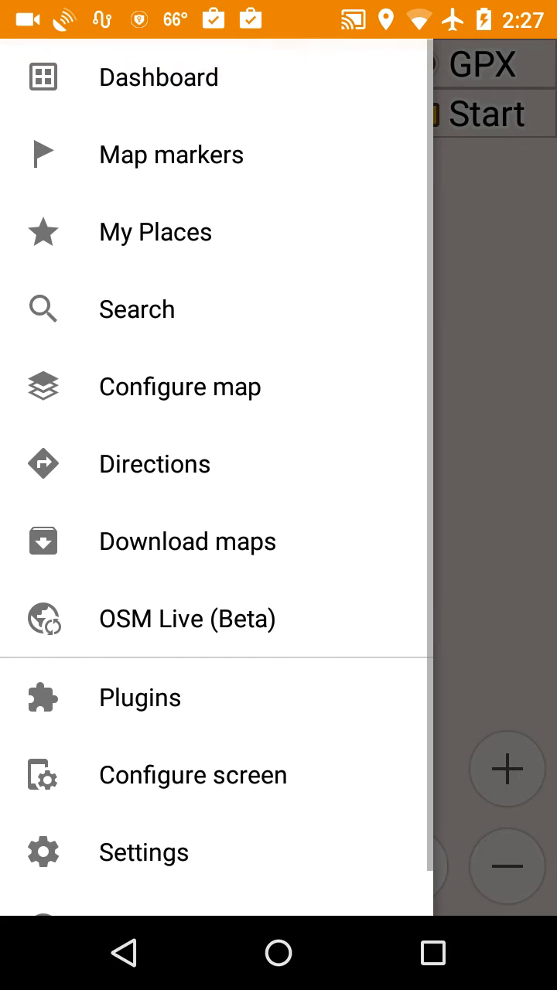
left_click(187, 542)
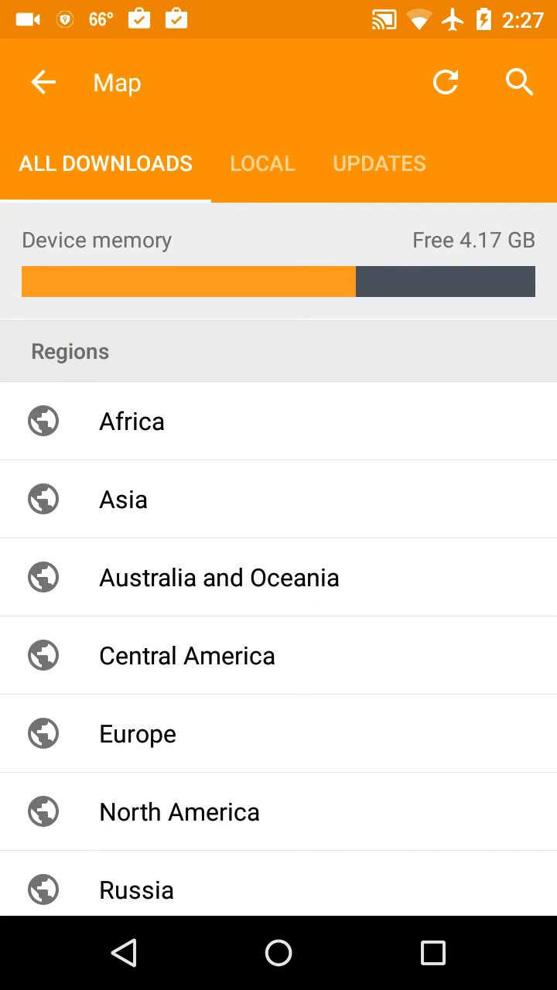
scroll("down", 3)
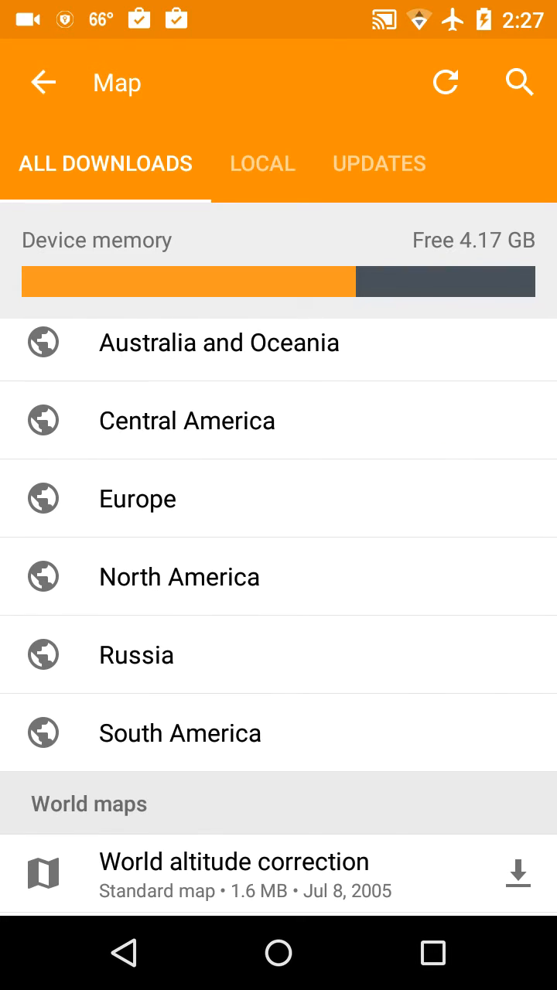
left_click(180, 575)
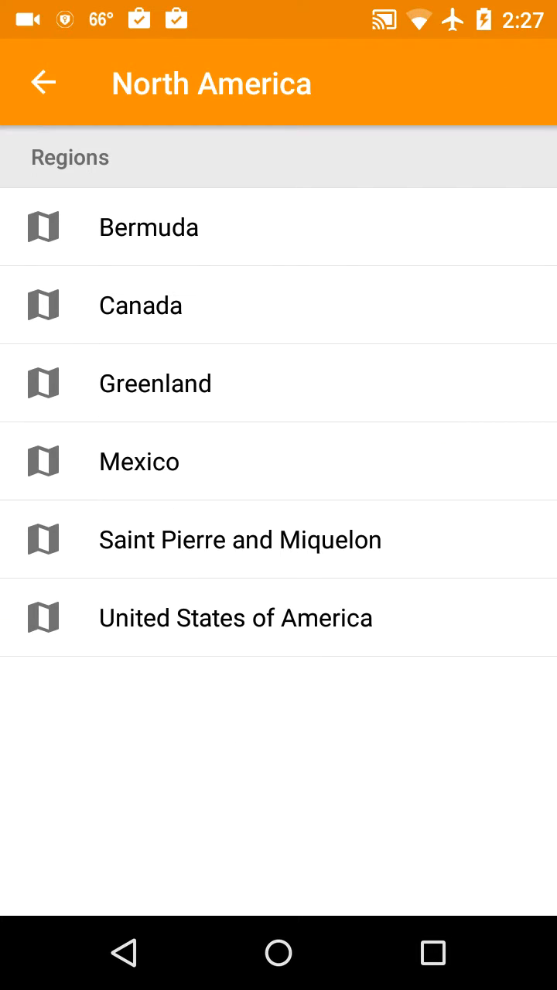
Within United States of America, bring up the New Hampshire download page.
left_click(235, 617)
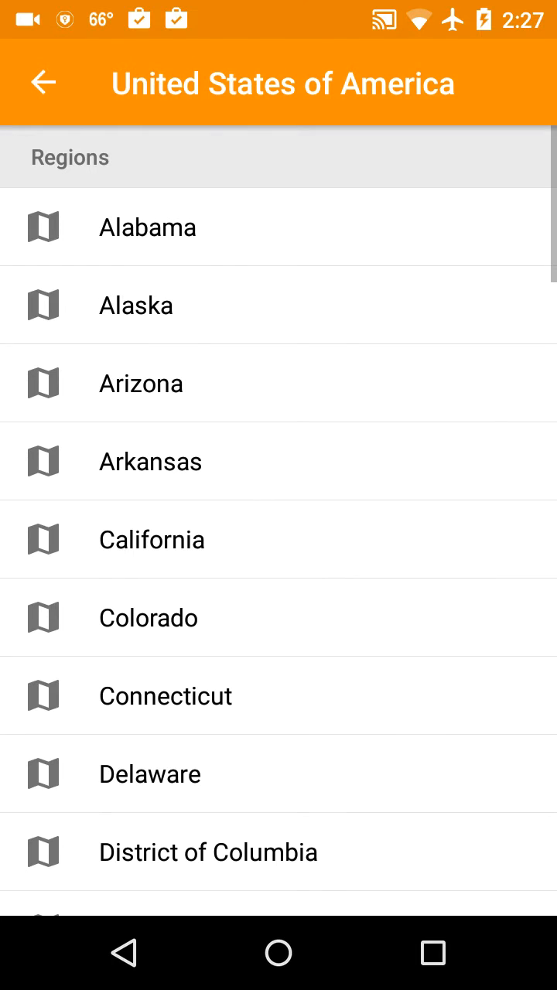
scroll("down", 3)
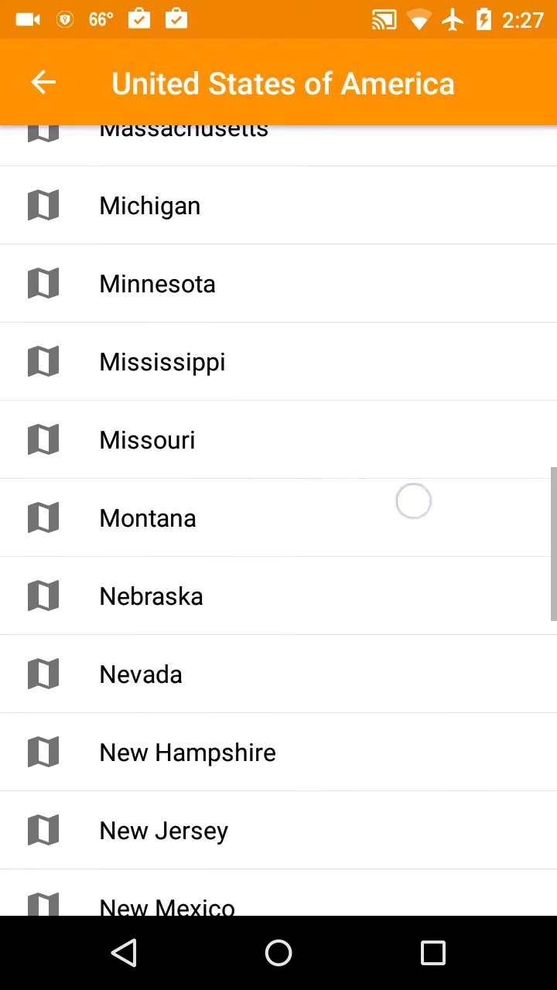
left_click(187, 752)
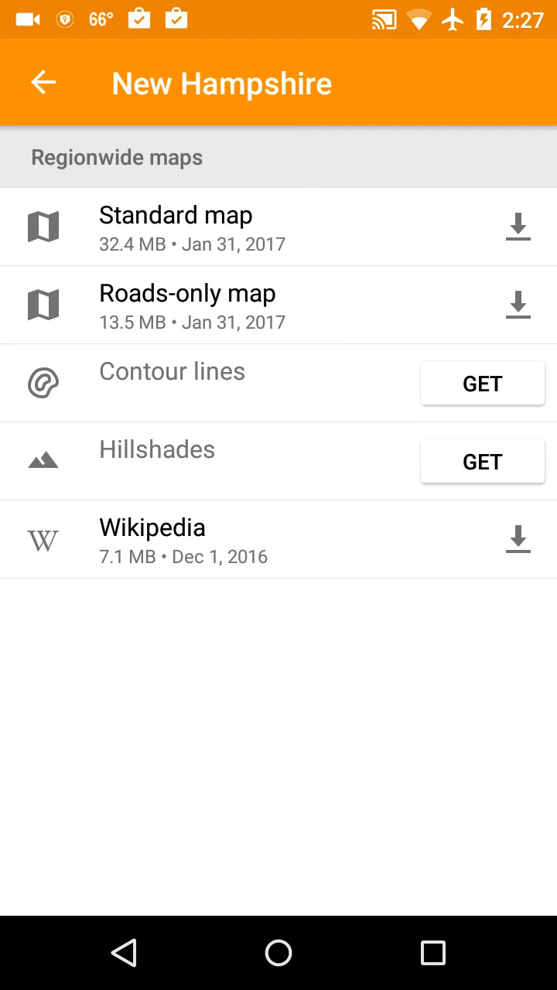
Download the New Hampshire Standard map, postpone the World overview map, and return to the state list.
left_click(517, 226)
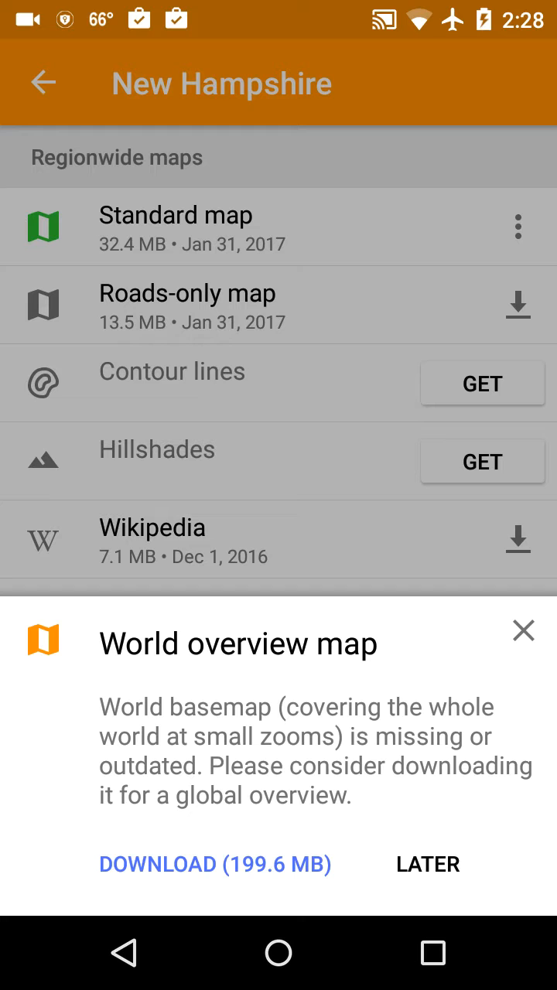
left_click(427, 863)
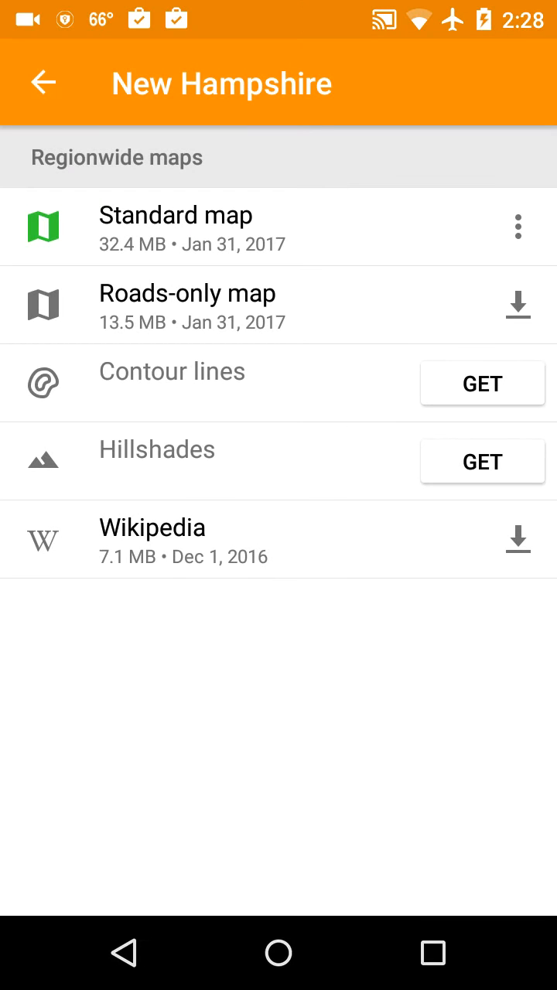
left_click(44, 83)
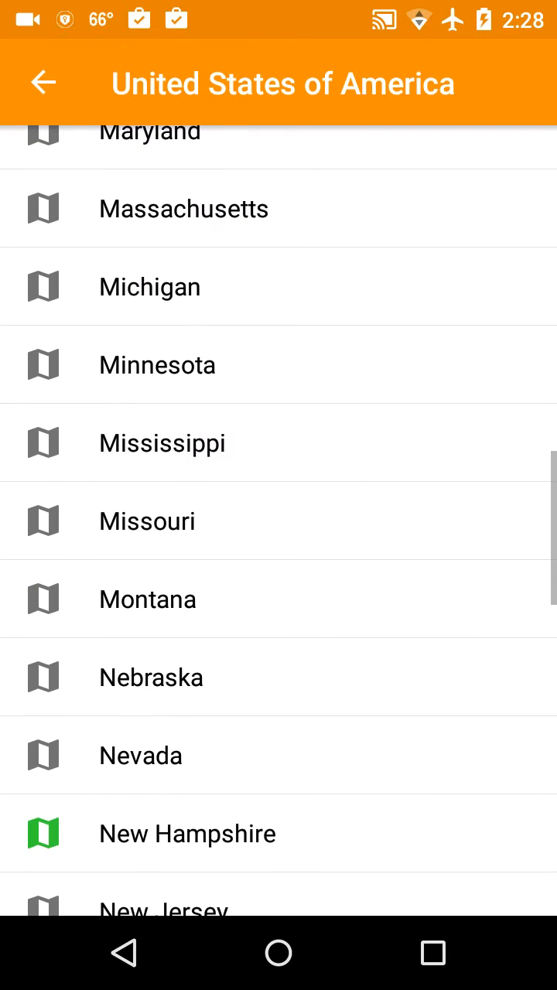
Back out to the map and zoom out until the towns around Hampstead and Atkinson show.
left_click(43, 82)
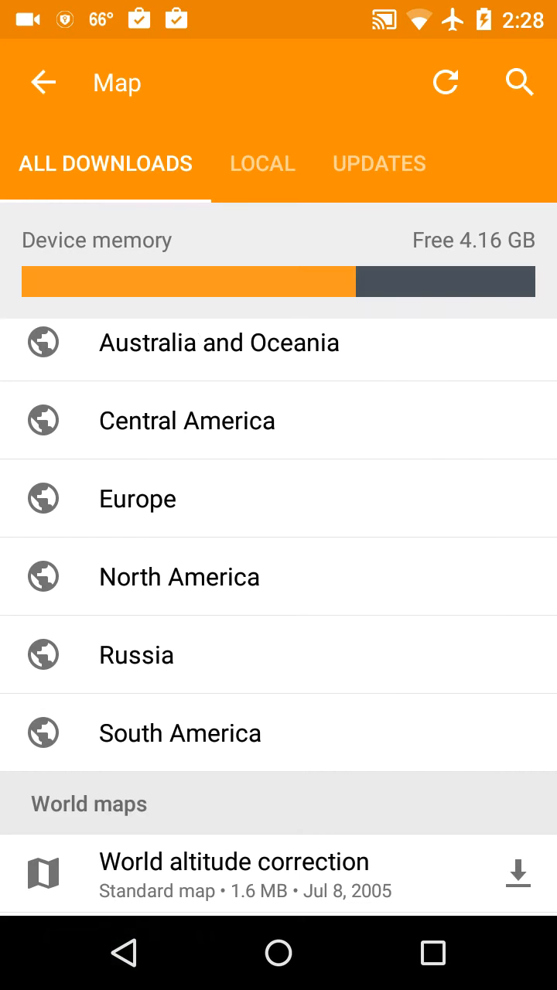
left_click(43, 82)
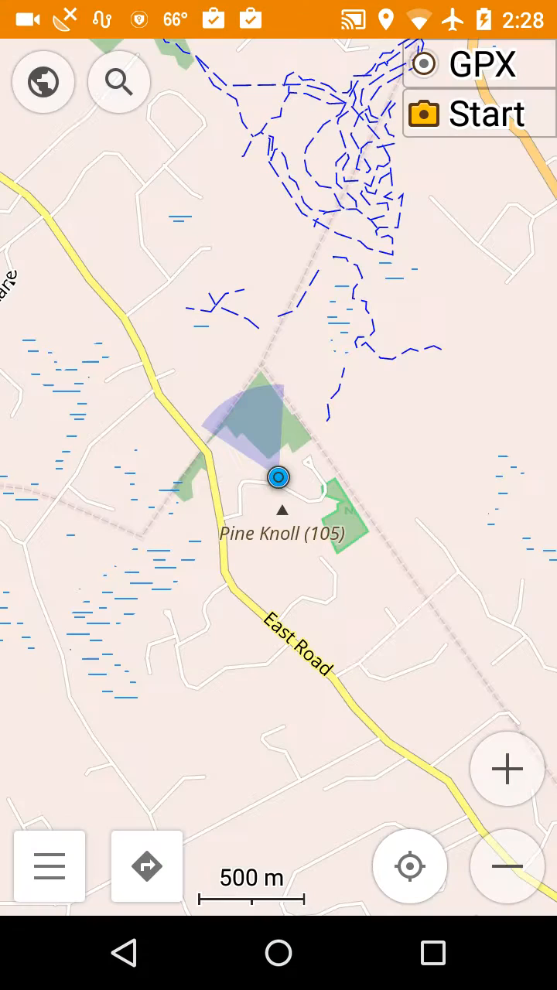
left_click(48, 866)
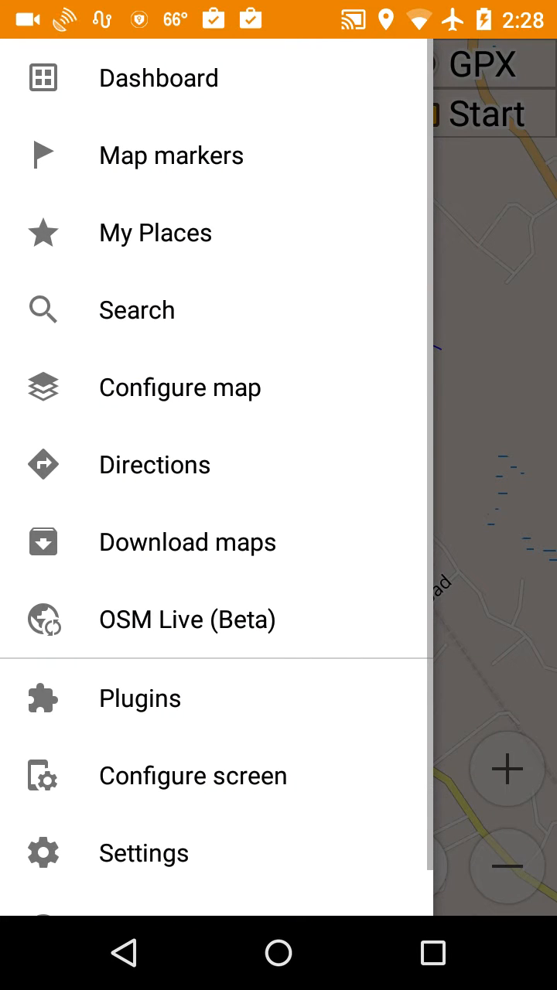
left_click(495, 495)
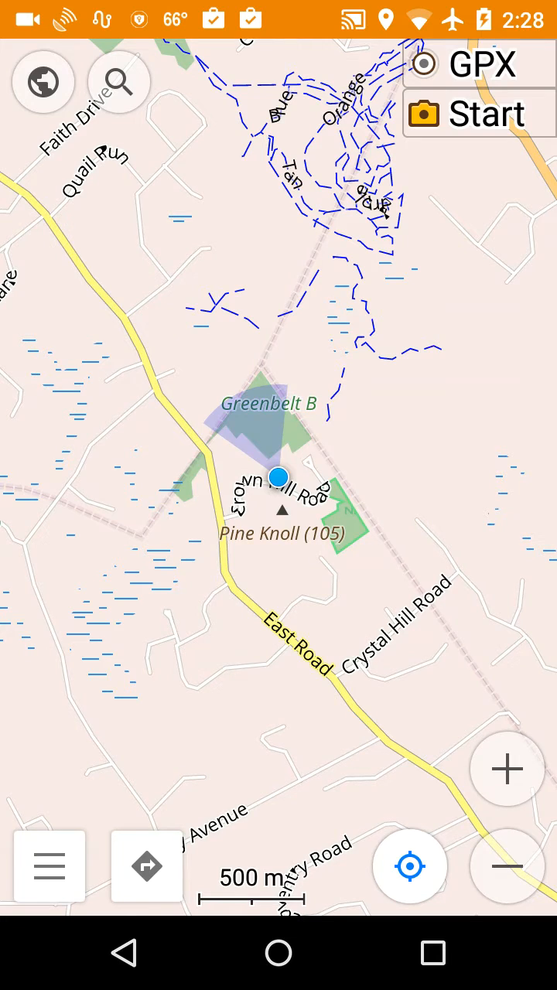
left_click(508, 866)
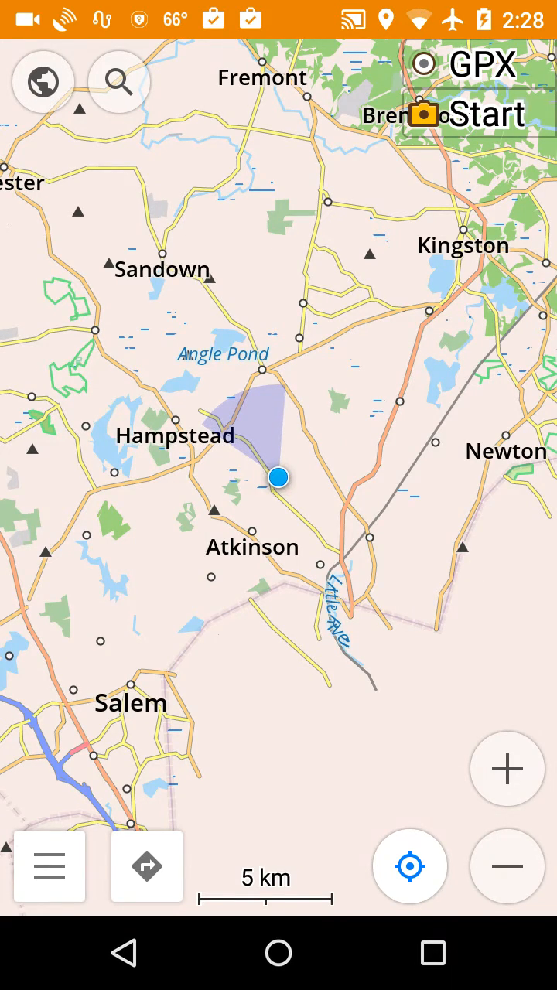
Bring up the main menu and scroll it toward Settings.
left_click(48, 866)
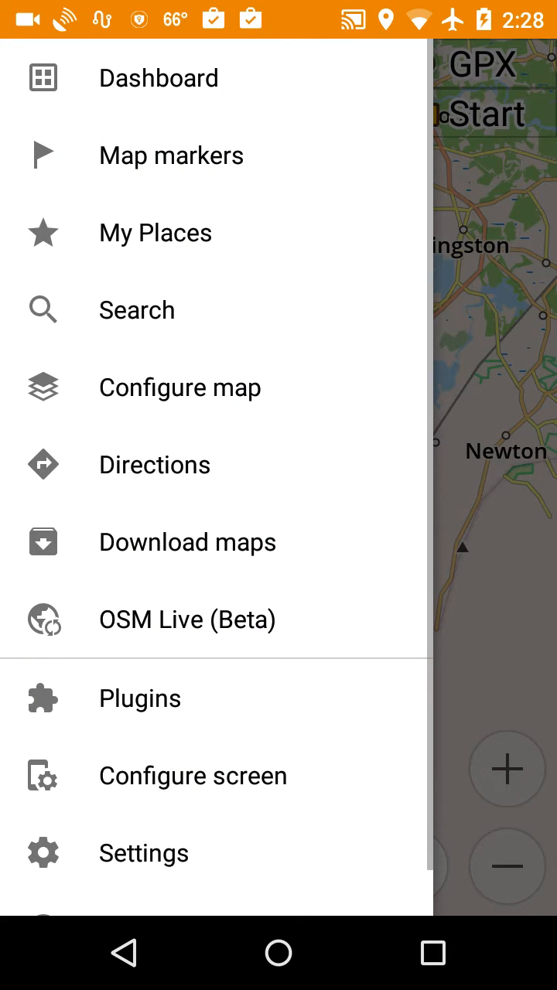
scroll("up", 3)
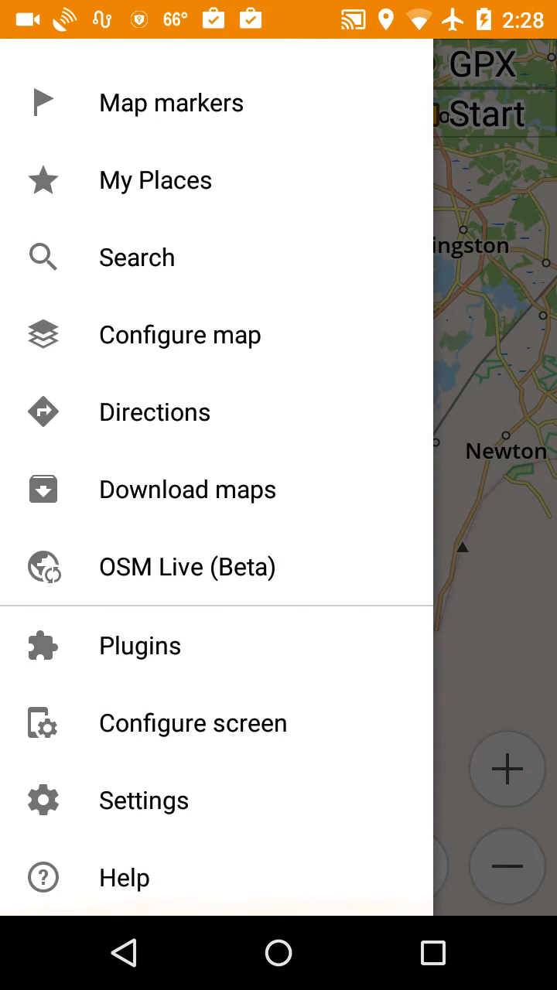
In the global app settings make Car the default profile.
left_click(142, 799)
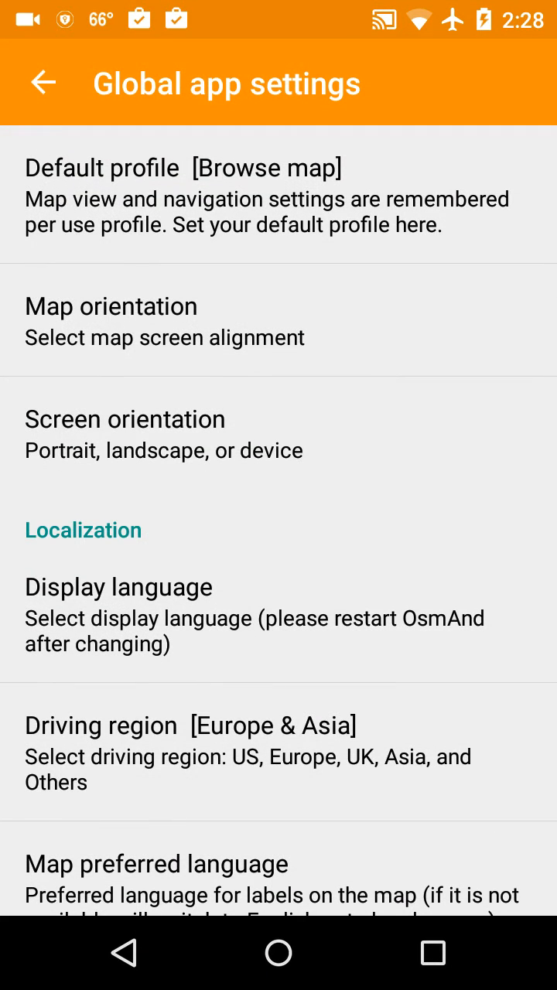
left_click(184, 167)
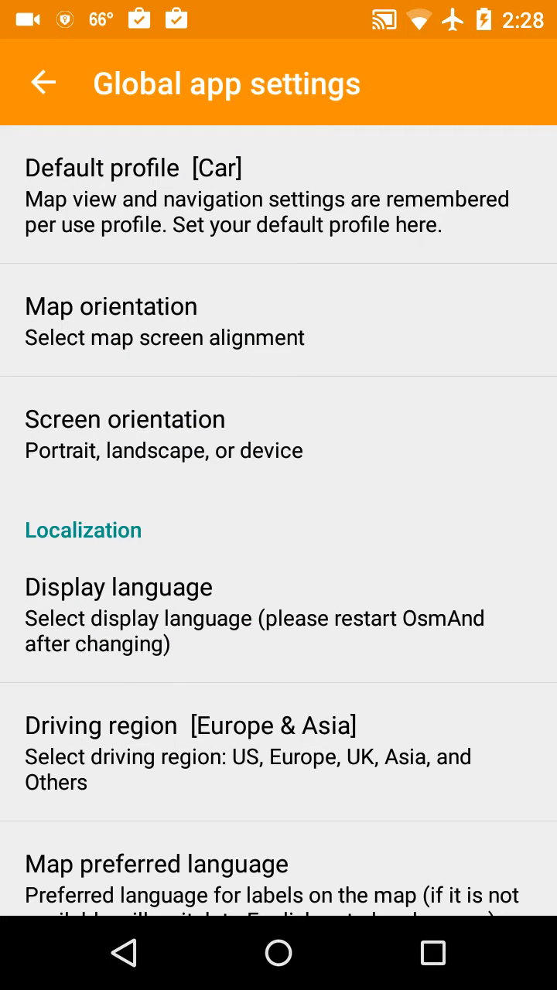
scroll("down", 3)
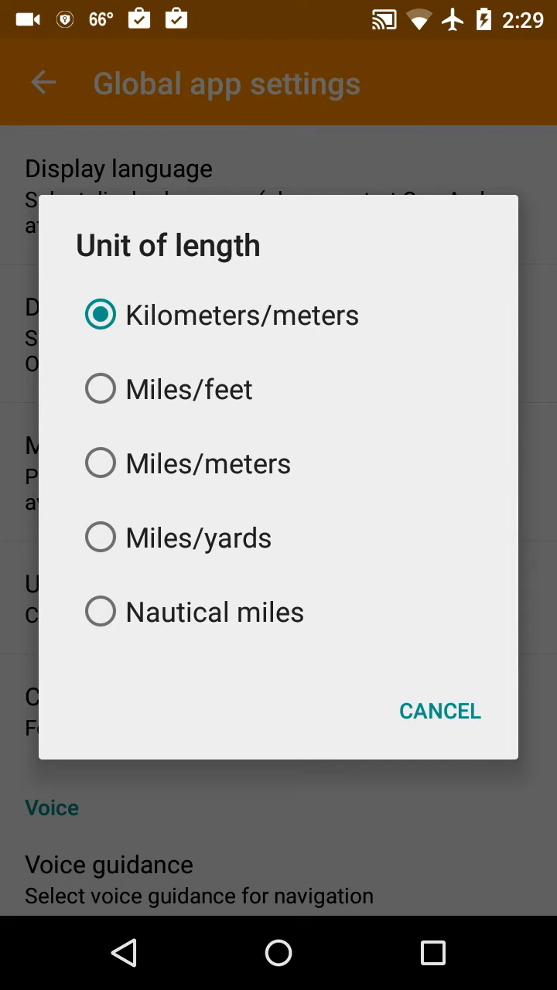
Switch the unit of length to miles and scroll to the Miscellaneous and Privacy options.
left_click(439, 711)
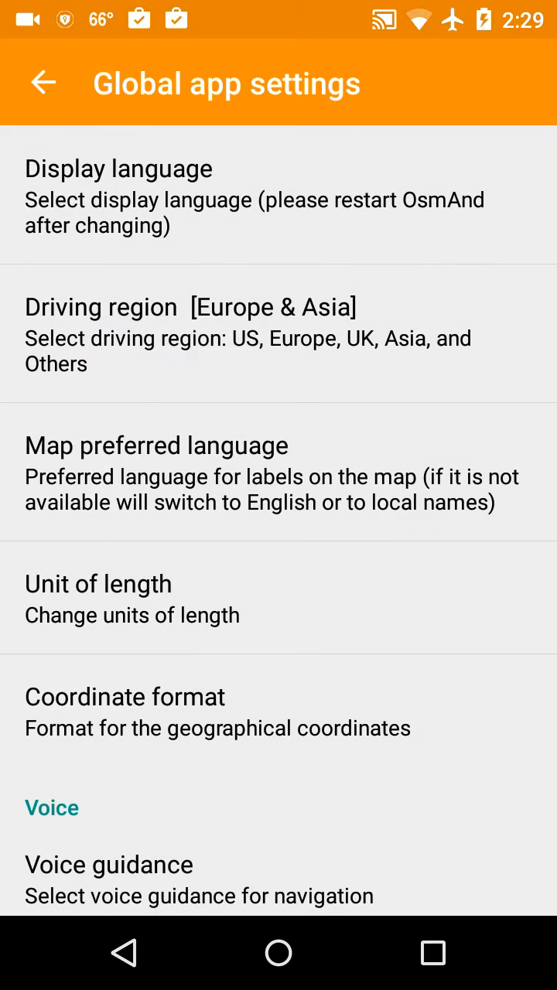
scroll("down", 3)
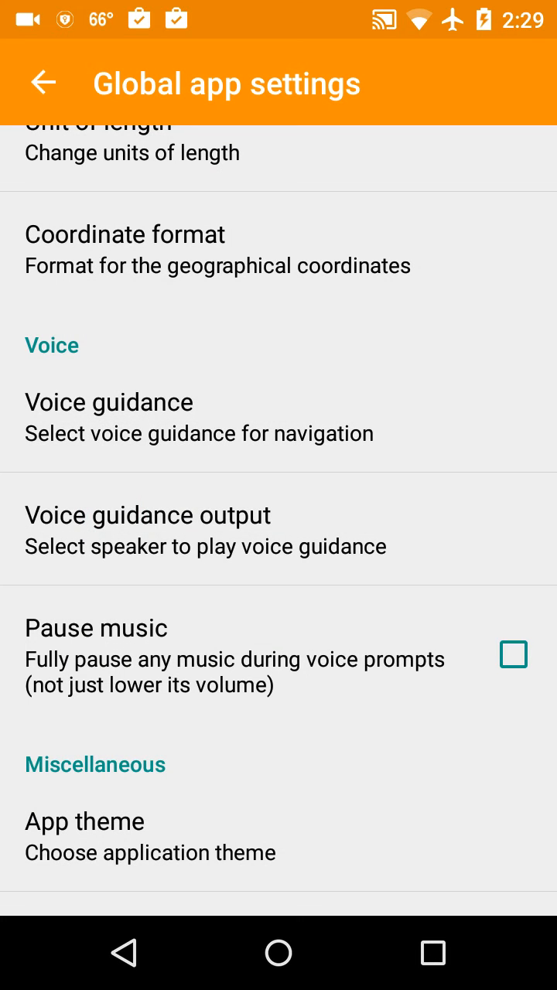
scroll("down", 3)
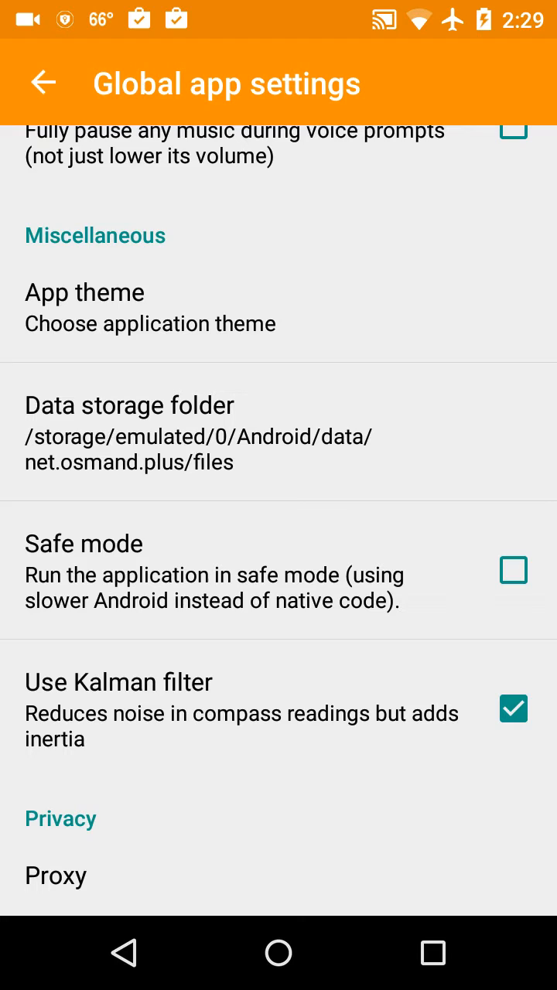
Change the data storage folder to Shared memory (/storage/emulated/0/osmand), answering the copy prompt.
left_click(255, 433)
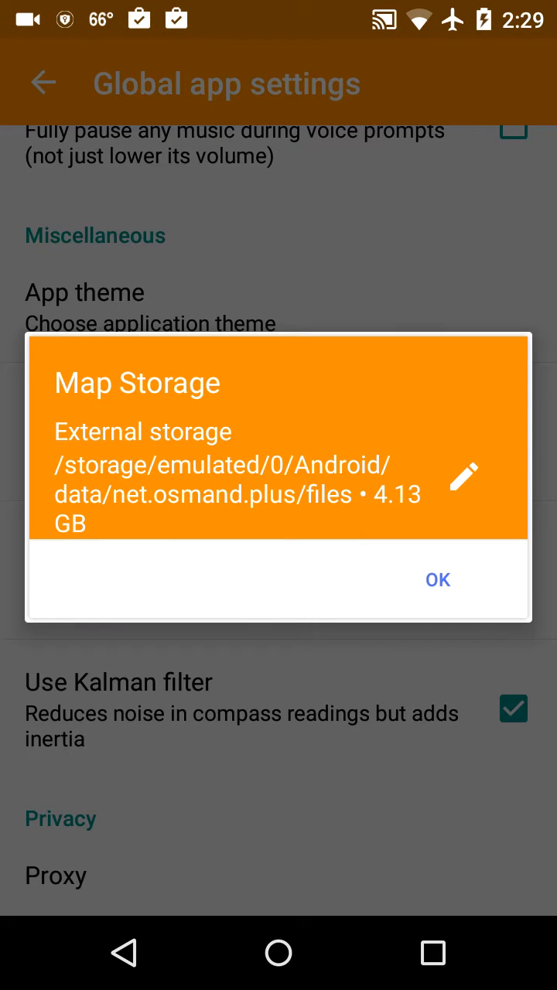
left_click(464, 477)
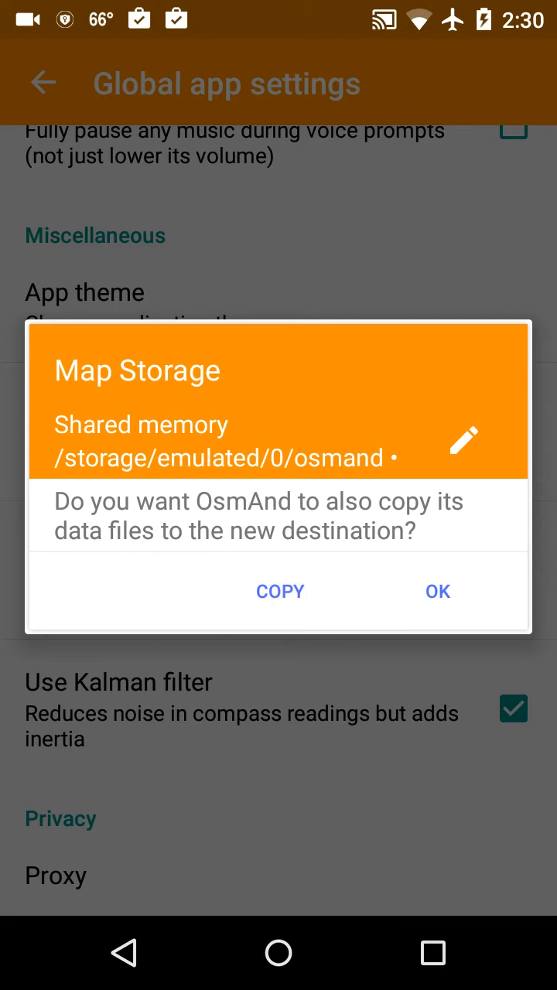
left_click(278, 591)
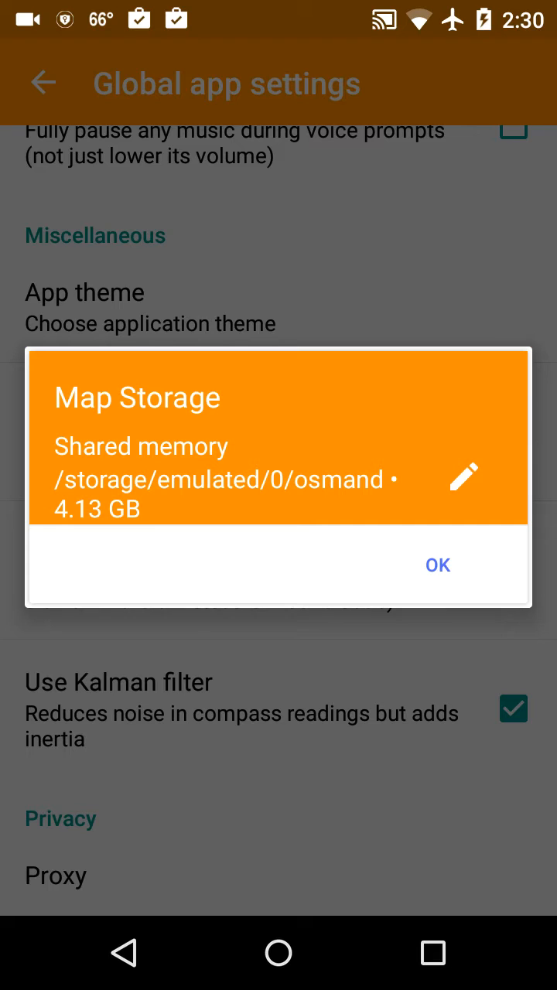
left_click(436, 564)
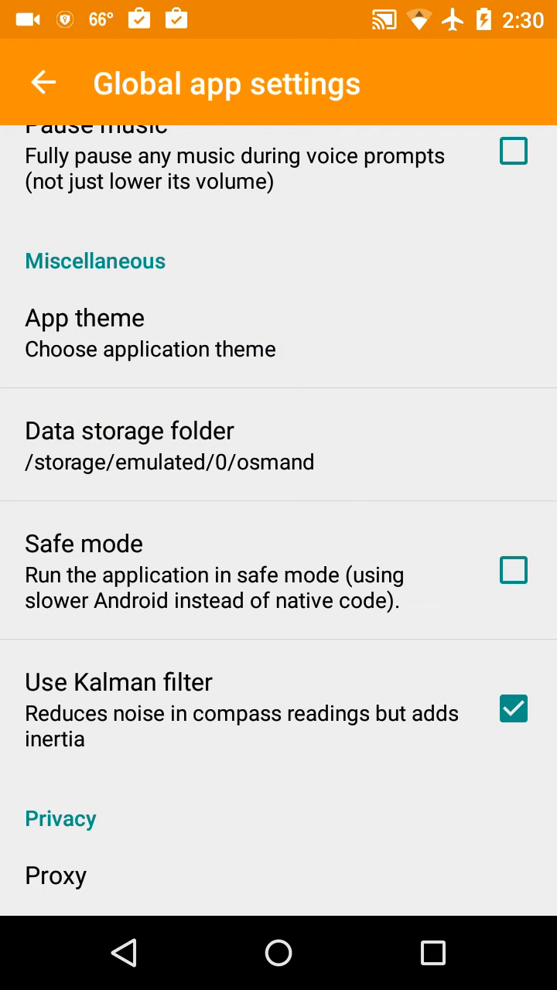
Scroll back up and leave the global app settings.
scroll("up", 3)
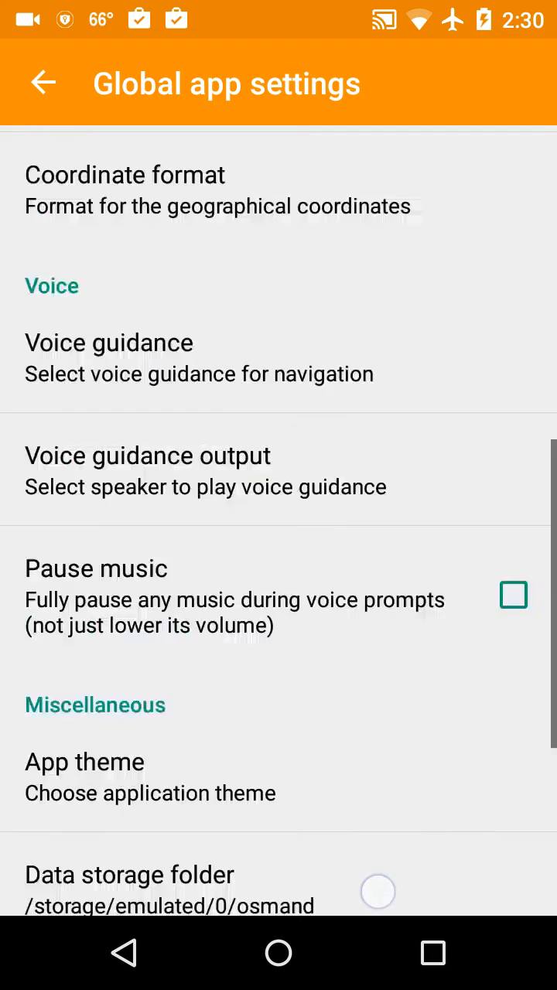
scroll("up", 3)
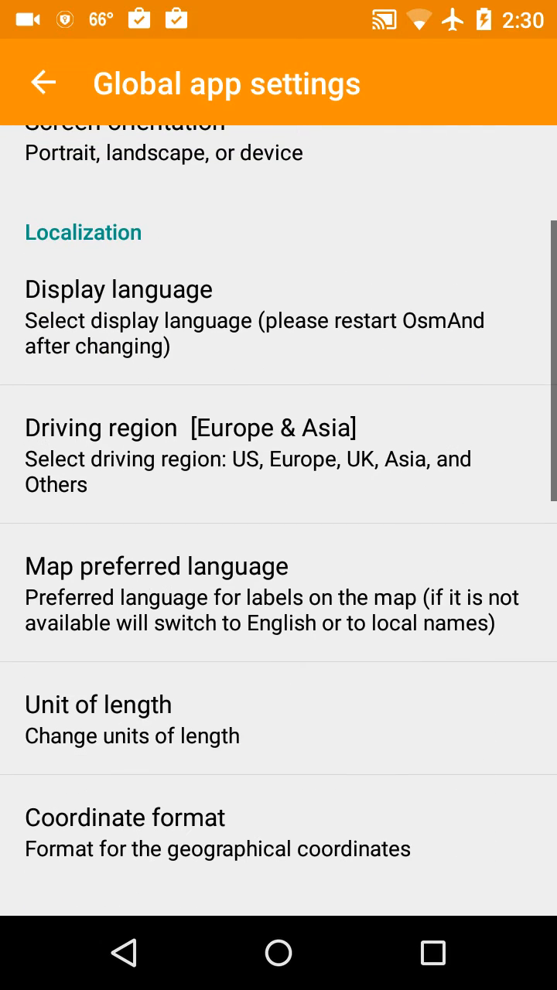
left_click(44, 83)
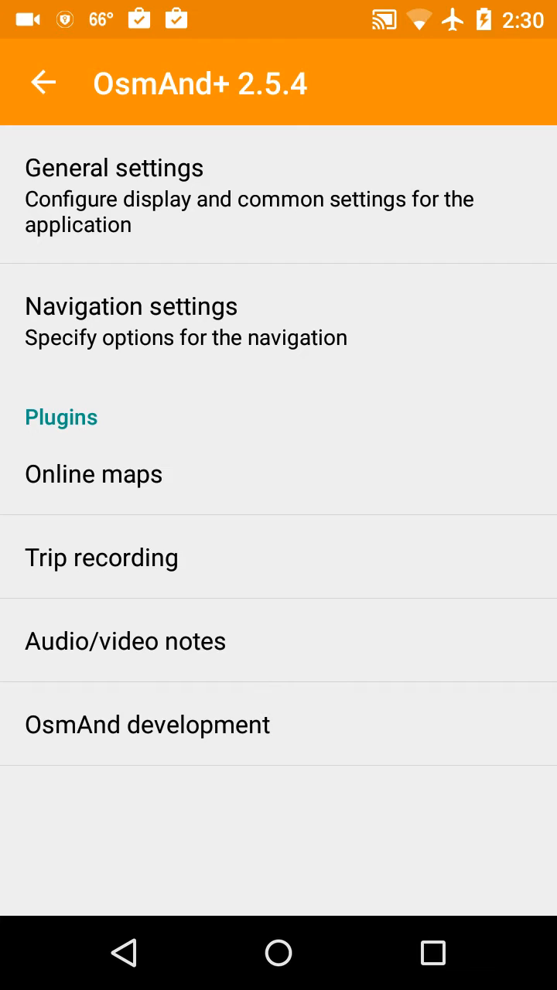
Return to the map, exit to the home screen, and launch ES File Explorer.
left_click(43, 82)
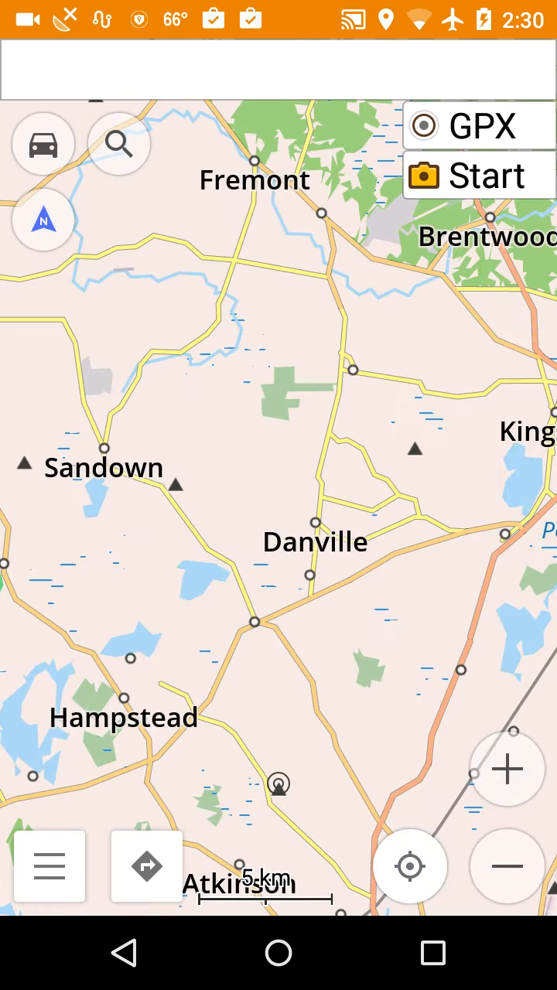
left_click(410, 866)
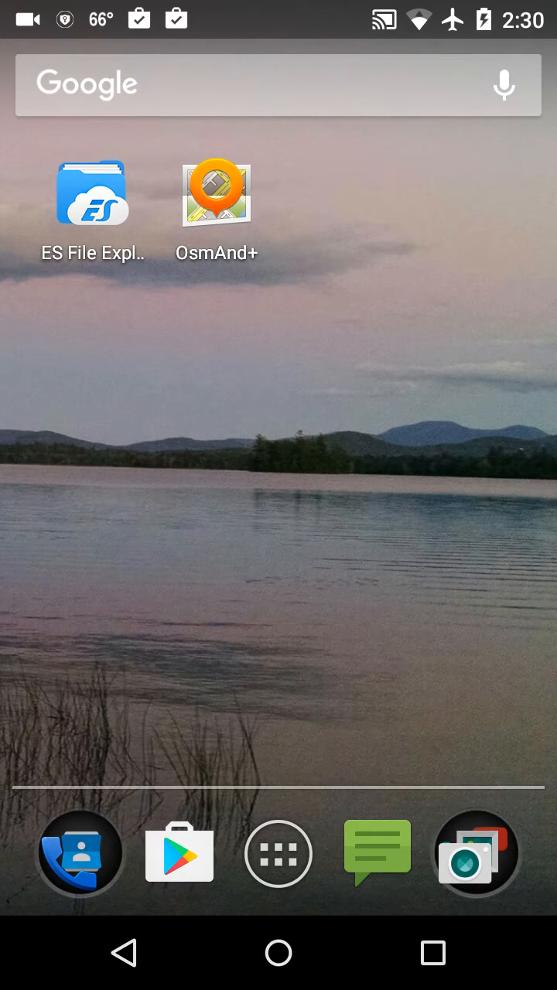
left_click(93, 192)
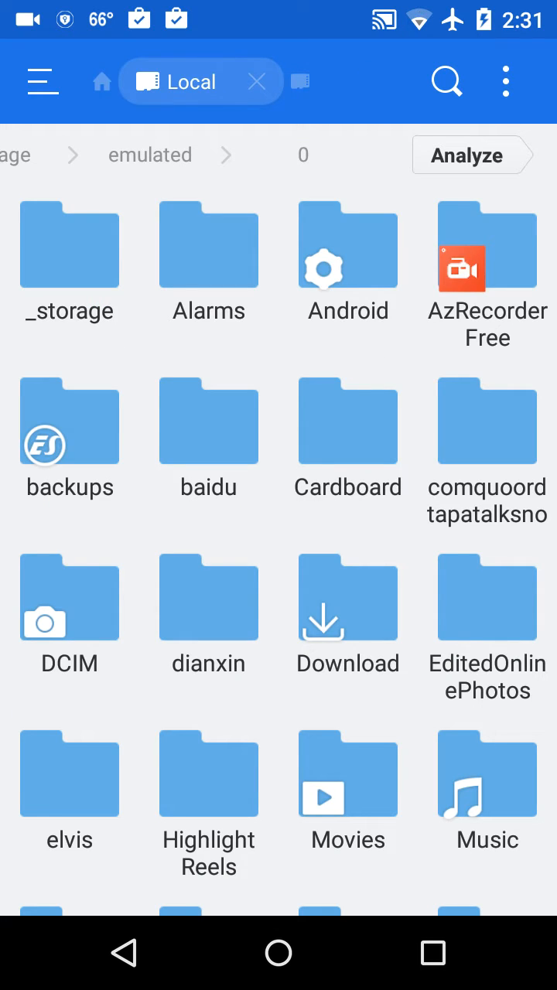
Scroll internal storage to the osmand folder, deselect it and cancel selection mode.
scroll("down", 3)
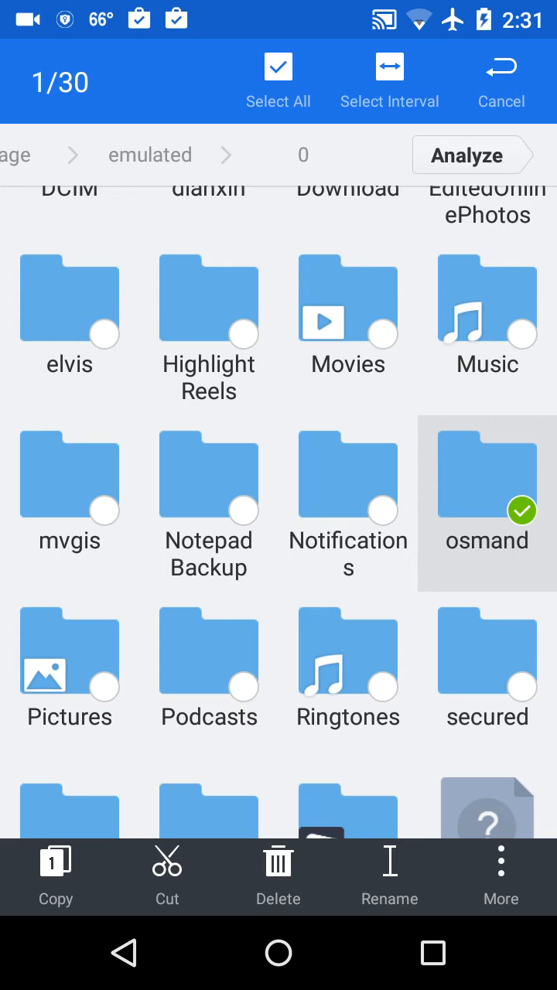
left_click(486, 480)
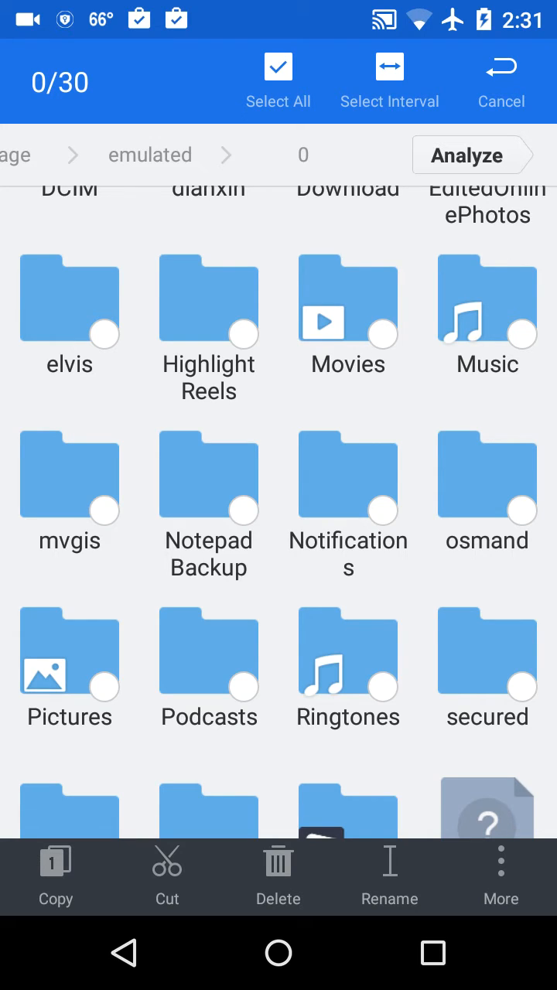
left_click(501, 81)
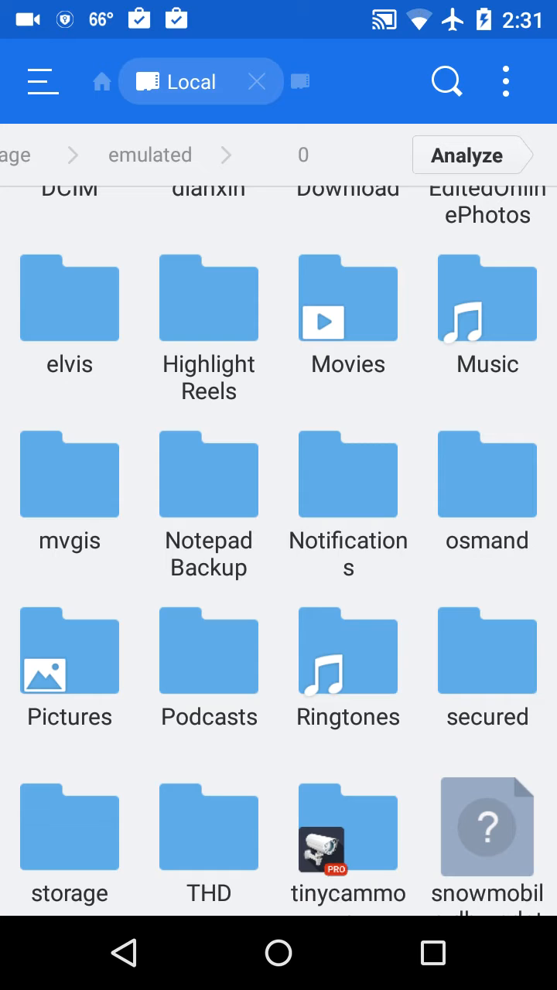
Switch the View to a detailed list so osmand shows 11 items dated 2/23/2017.
left_click(506, 80)
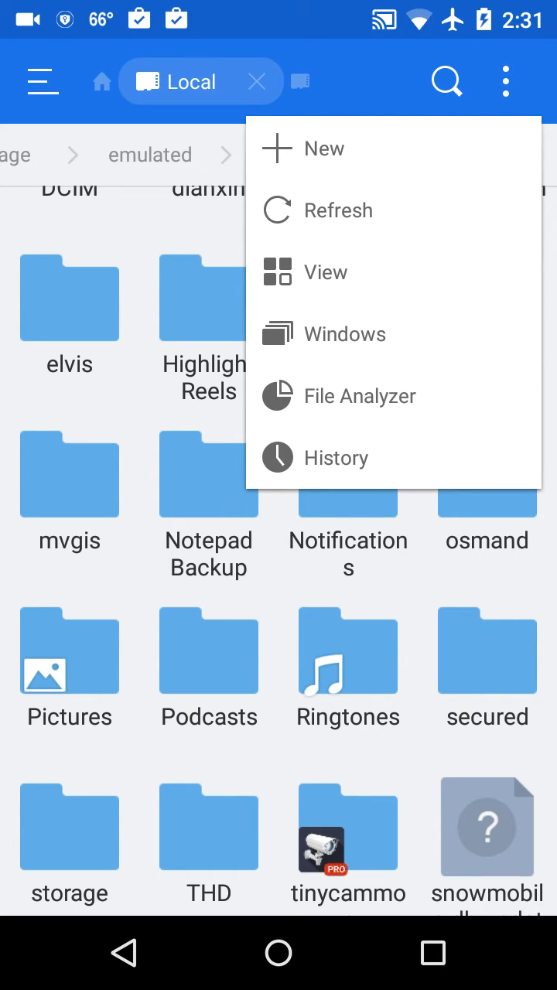
left_click(325, 272)
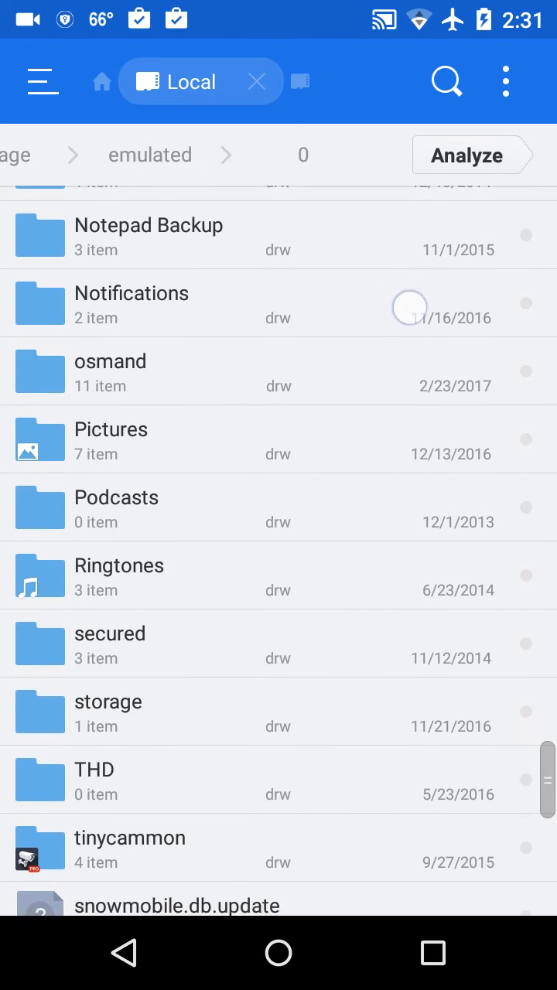
scroll("up", 3)
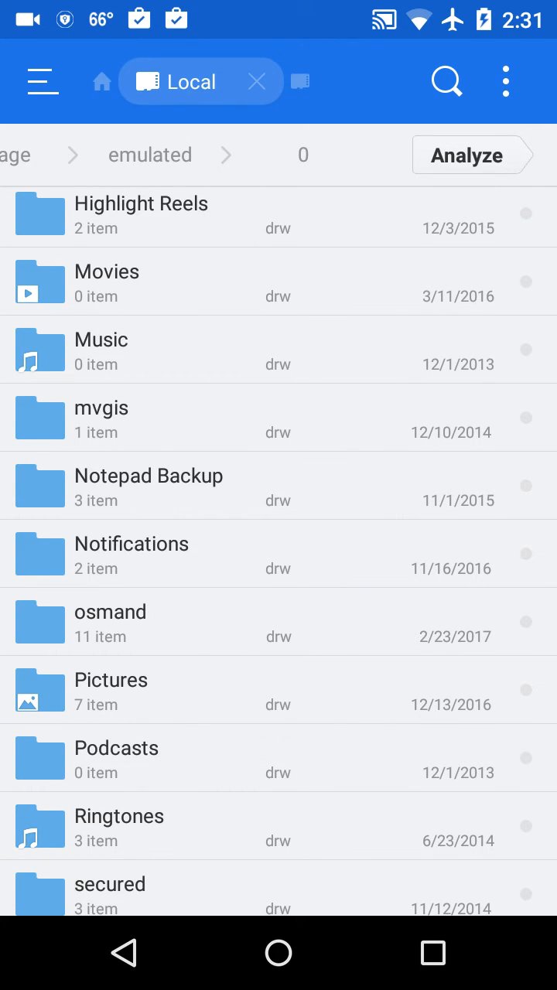
Enter osmand to see Us_new-hampshire_northamerica.obf, then its rendering subfolder with default.render.xml.
left_click(110, 622)
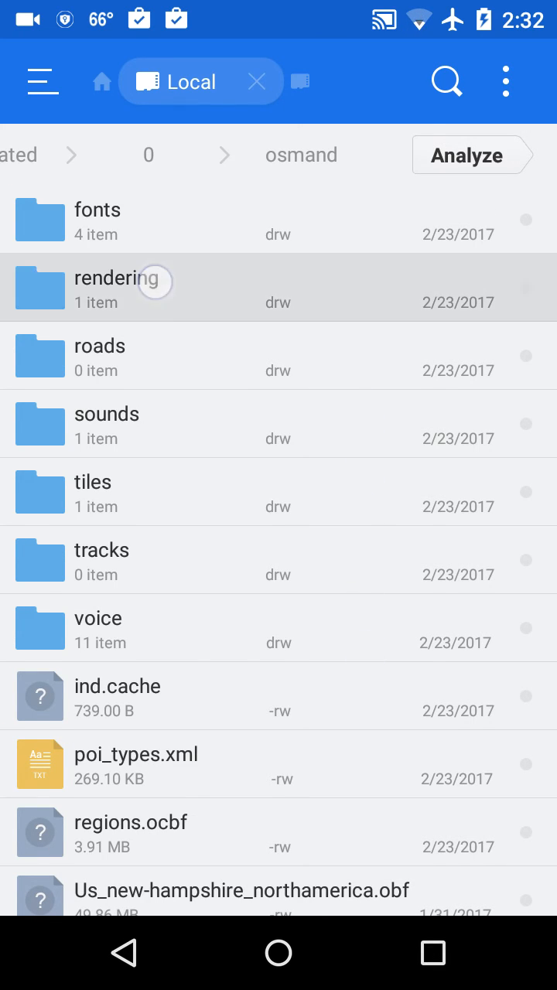
left_click(116, 288)
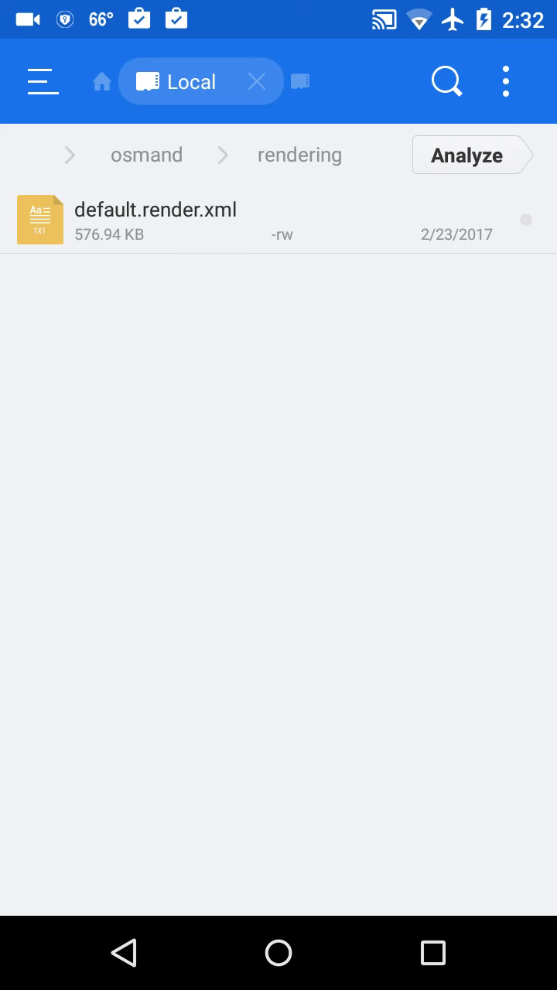